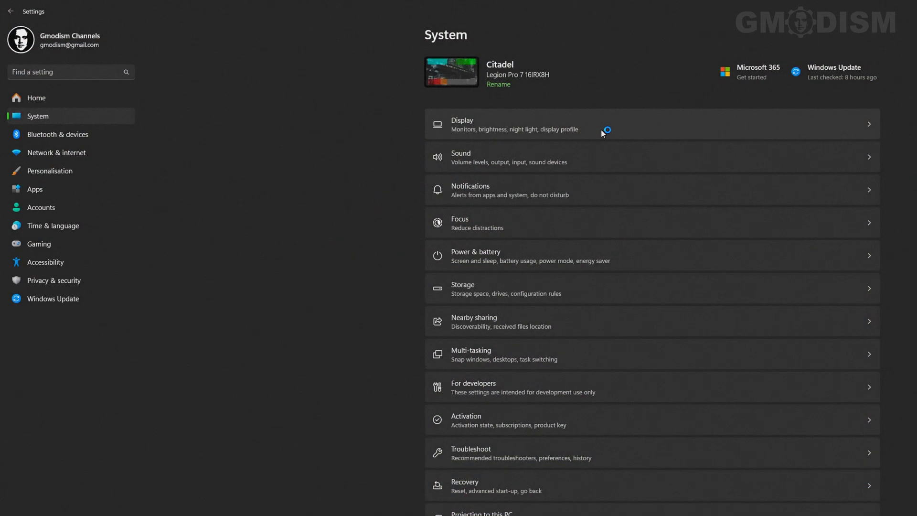
- Show Advanced display details for Display 2 (Q32G1WG4), running 2560×1440 at 143.91 Hz
click(585, 124)
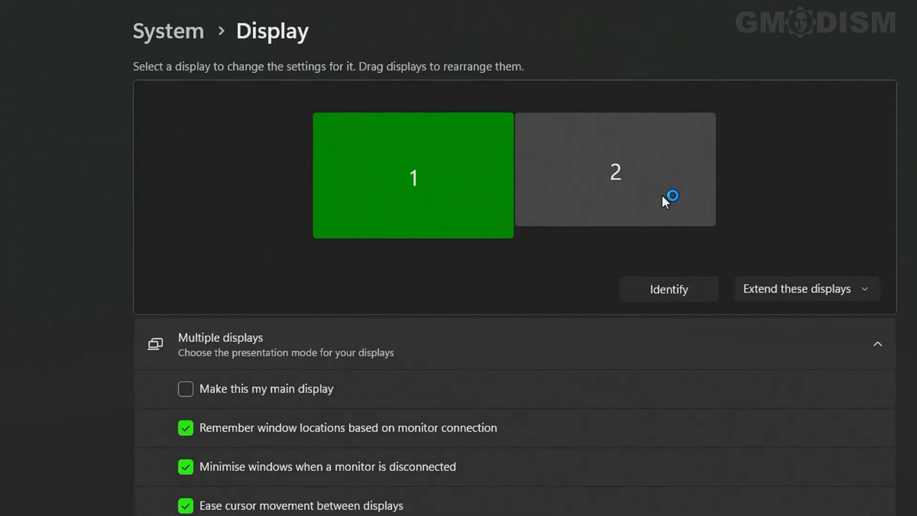
scroll(down, 3)
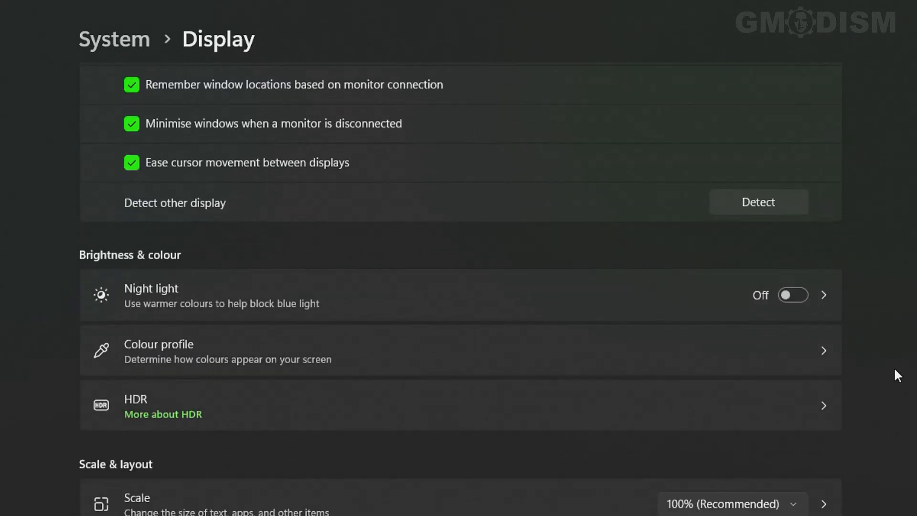
scroll(down, 3)
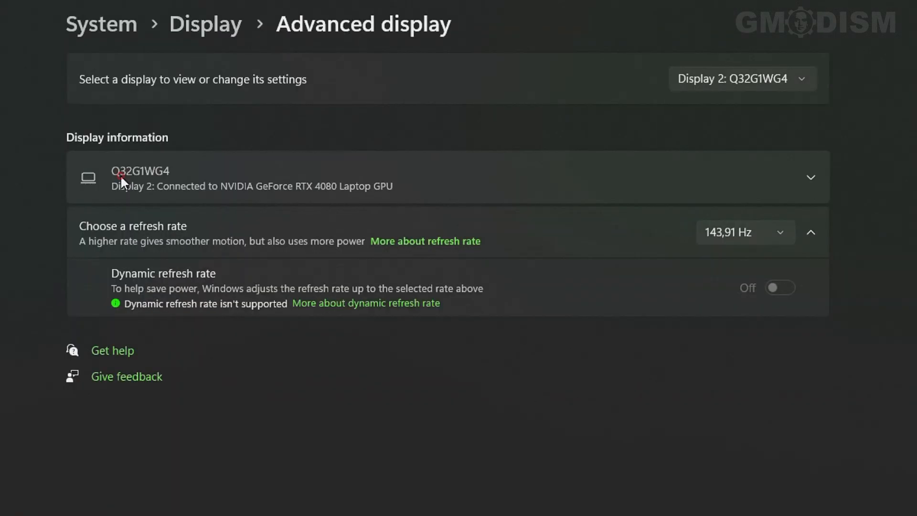
click(811, 177)
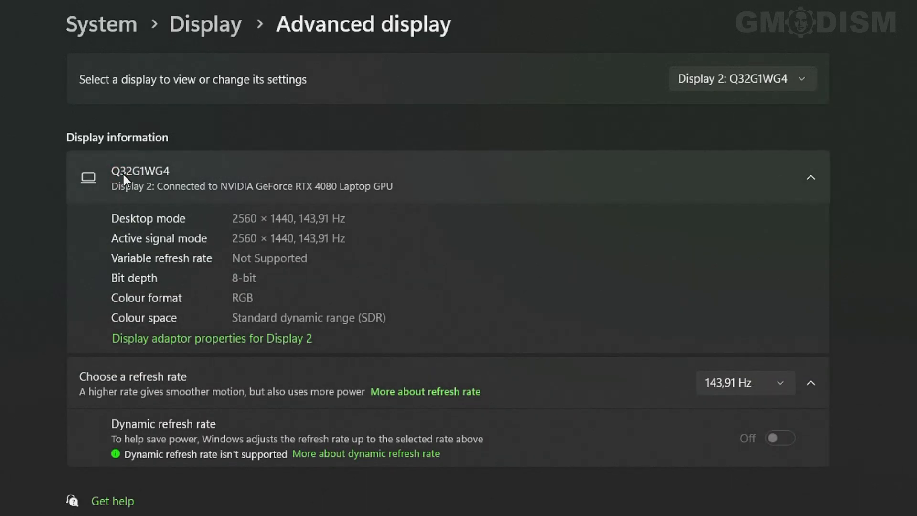
mouse_move(143, 187)
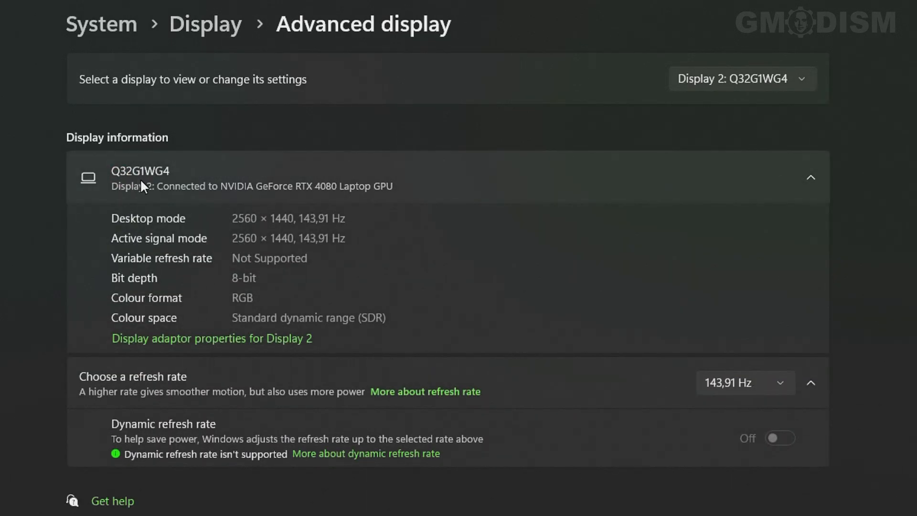
mouse_move(165, 180)
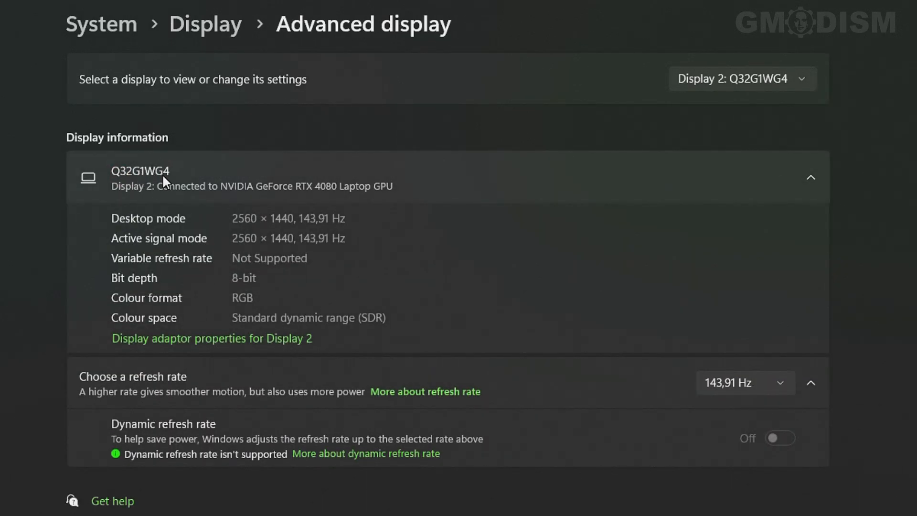
mouse_move(237, 221)
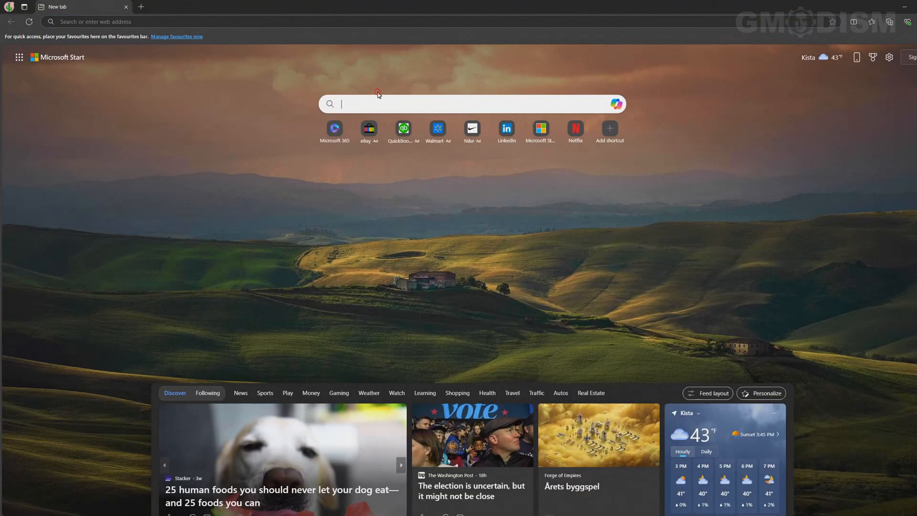
- Search the web for CQ32G1 drivers and open the 'CQ32G1 | AOC Monitors' result
text(CQ32G1)
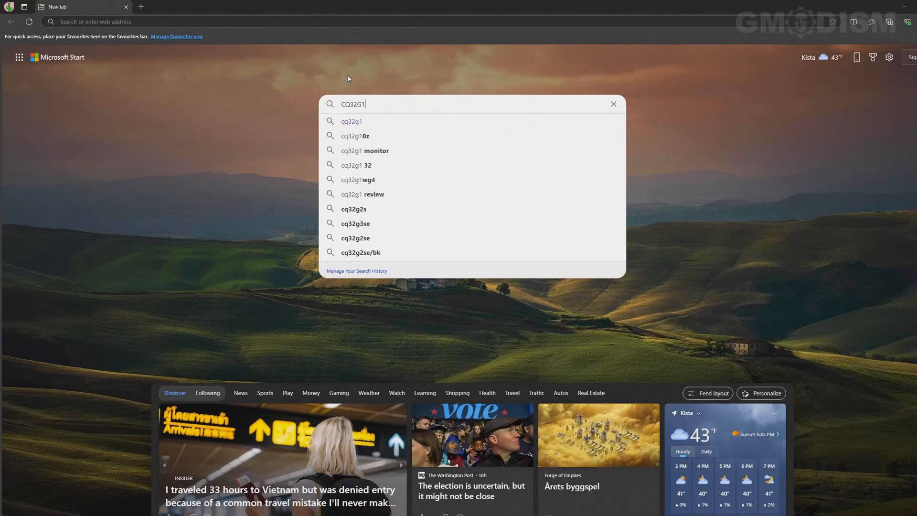
text(drivers)
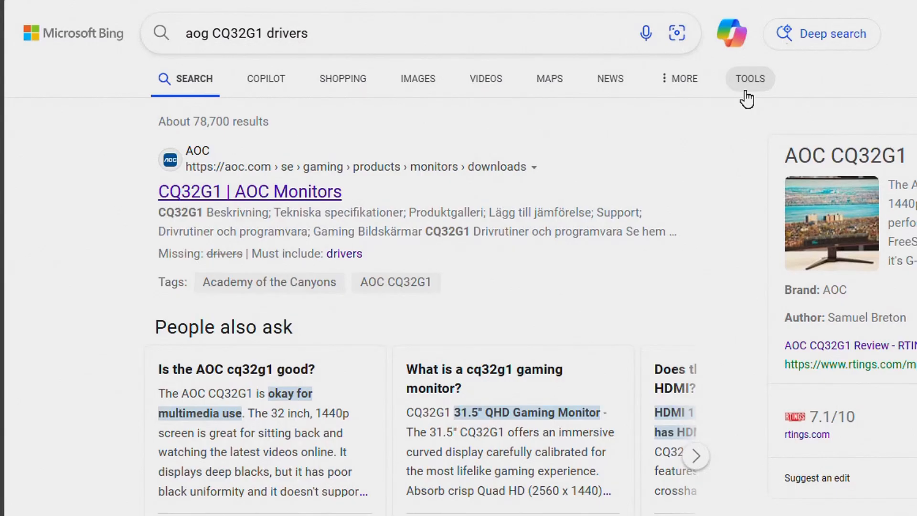
mouse_move(246, 161)
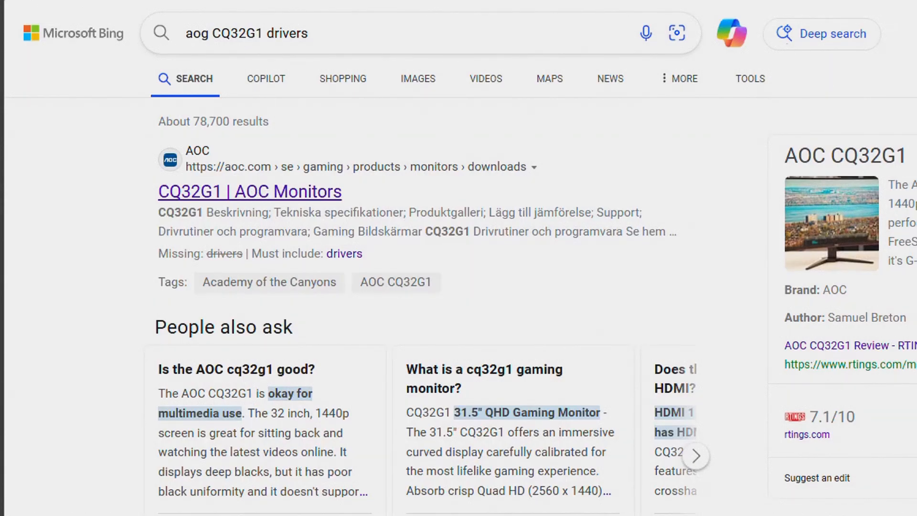
click(249, 191)
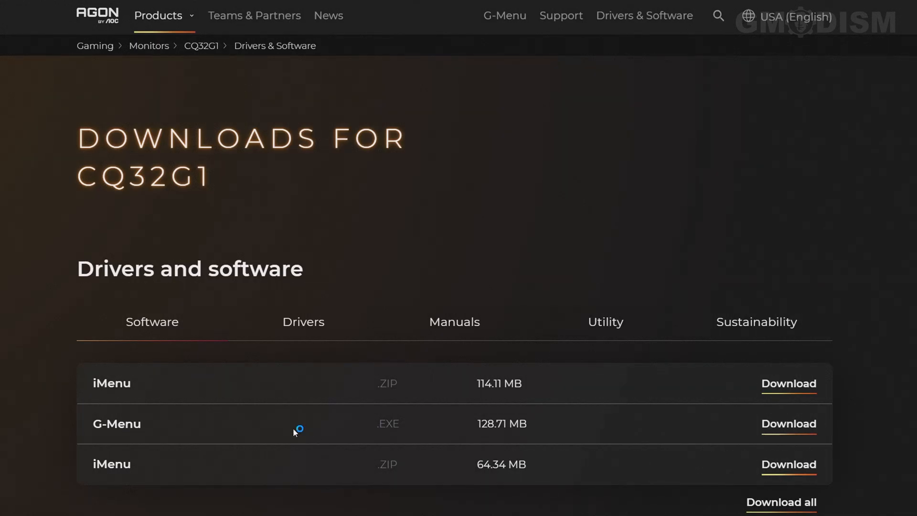
mouse_move(298, 341)
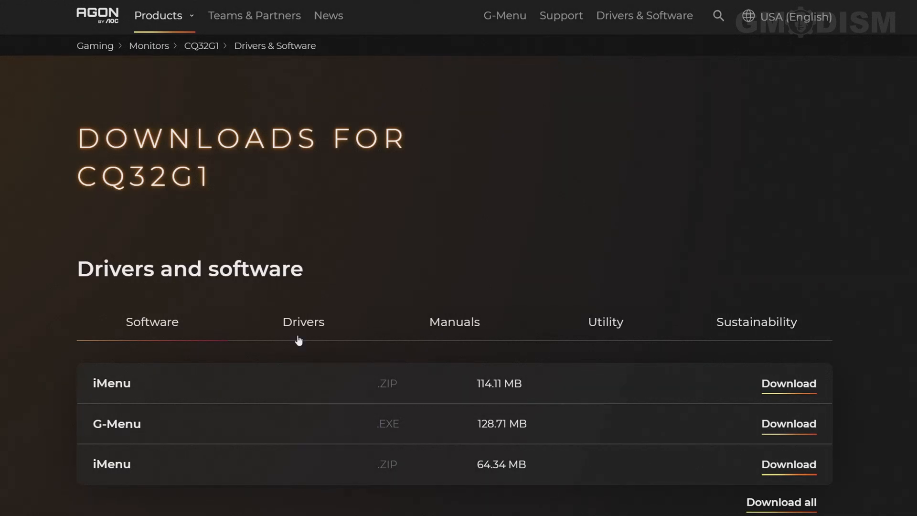
- Download the CQ32G1 Drivers .ZIP from AOC, then extract it in Downloads
click(304, 321)
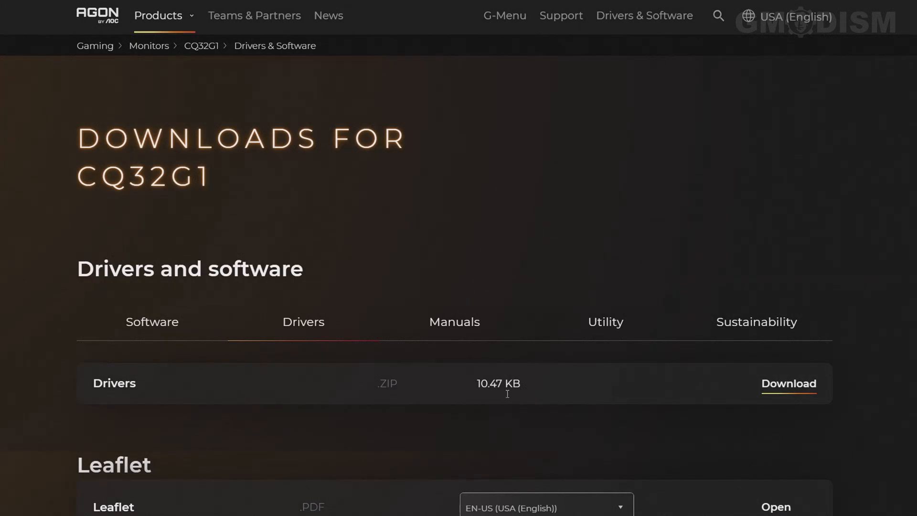
click(788, 383)
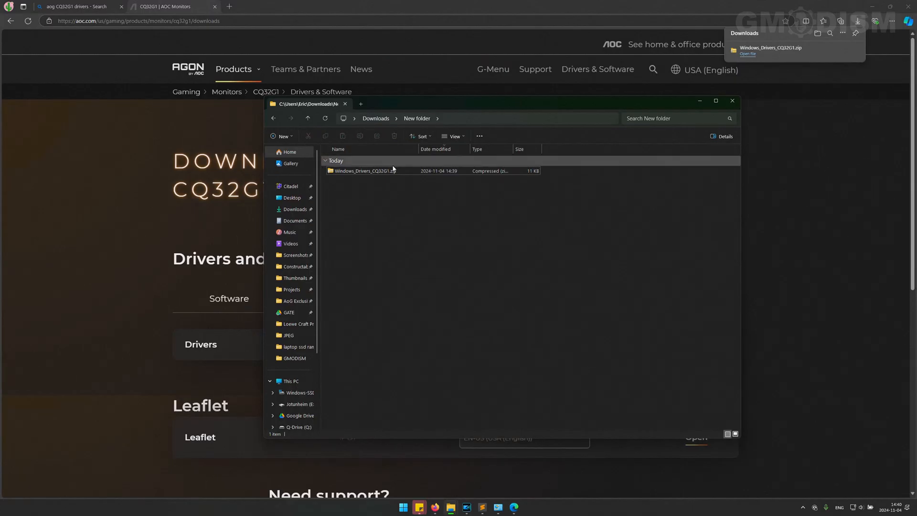
right_click(363, 171)
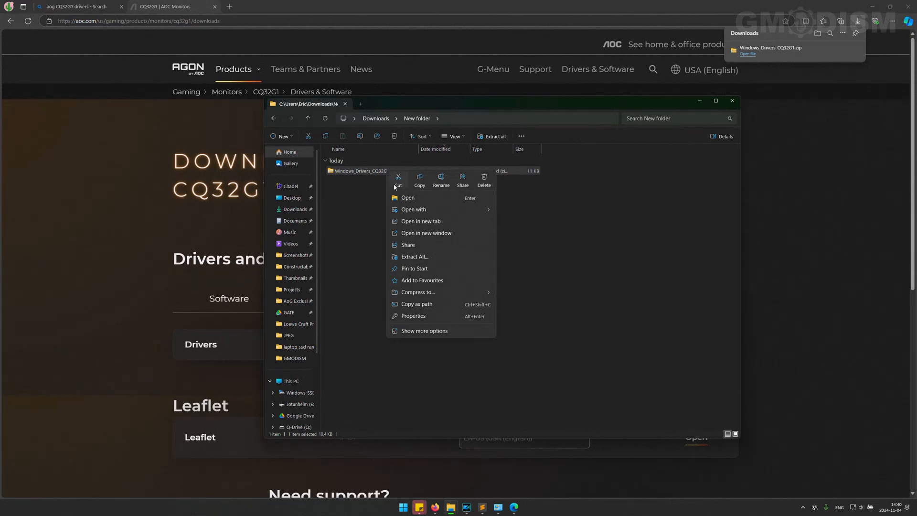
click(414, 256)
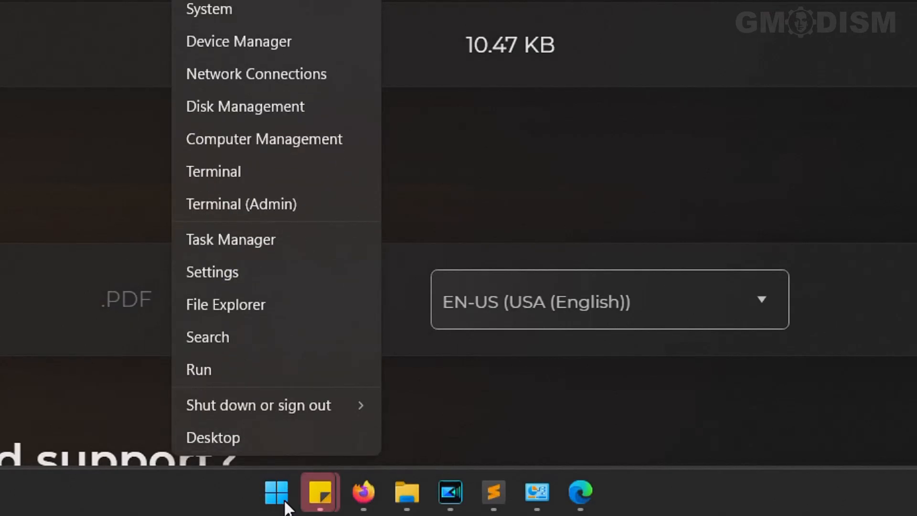
mouse_move(242, 124)
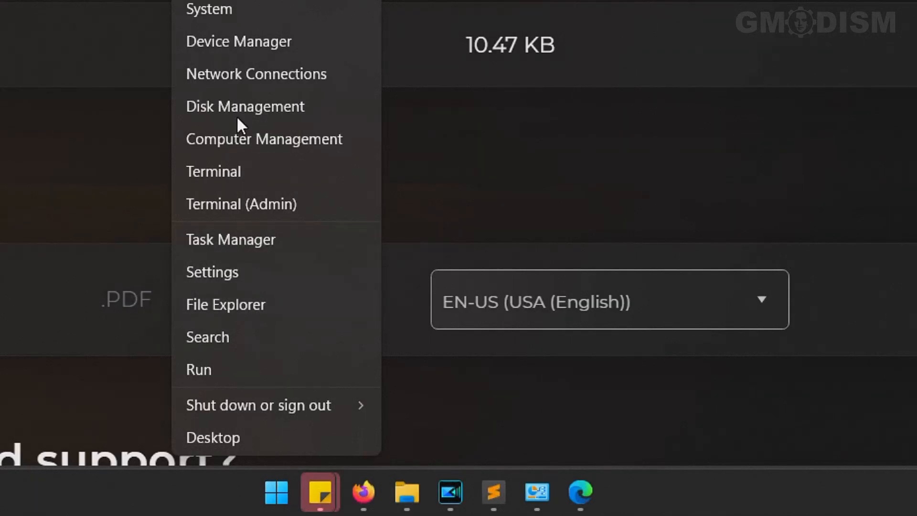
- Open Generic Monitor (Q32G1WG4) properties under Monitors in Device Manager
click(238, 42)
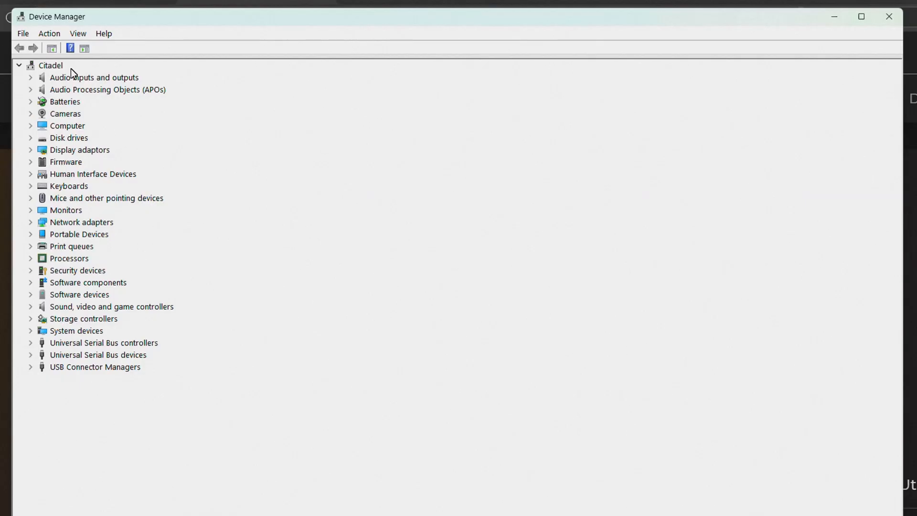
click(29, 210)
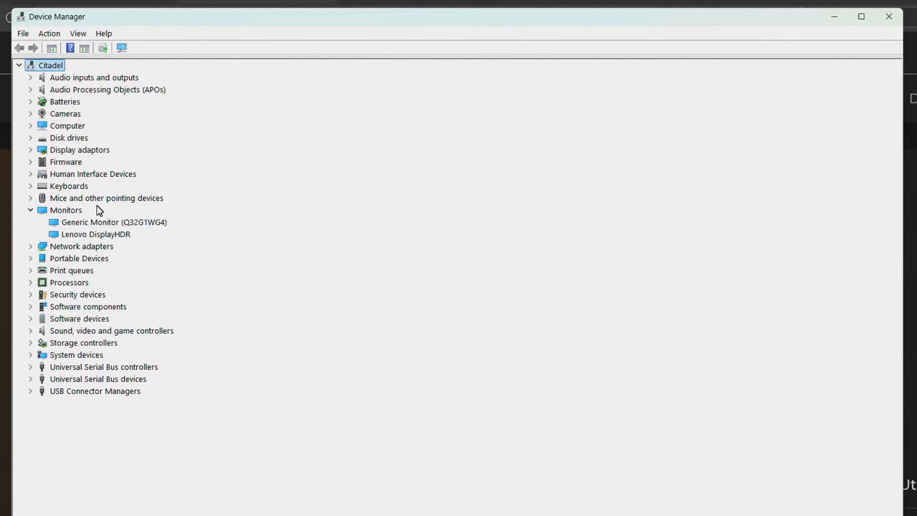
double_click(115, 221)
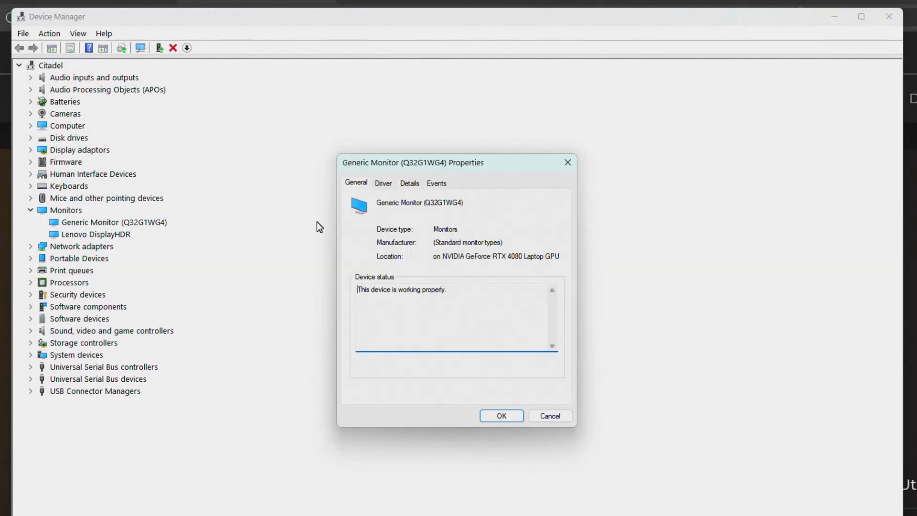
- Update the monitor driver from the extracted Windows_Drivers_CQ32G1 folder and close the success message
click(383, 183)
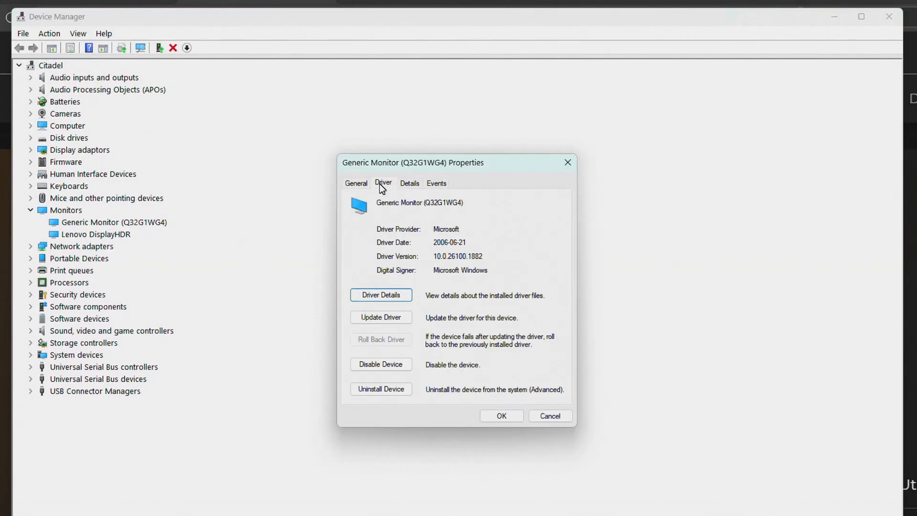
mouse_move(376, 287)
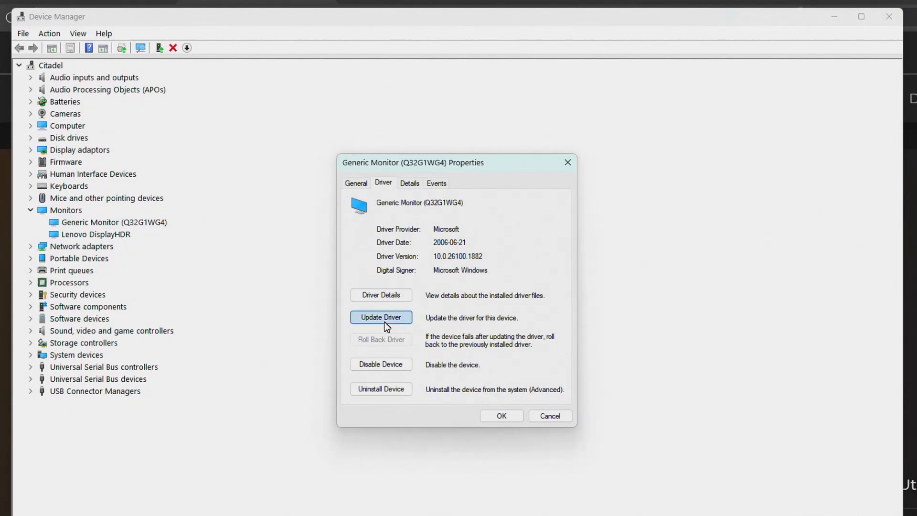
click(381, 318)
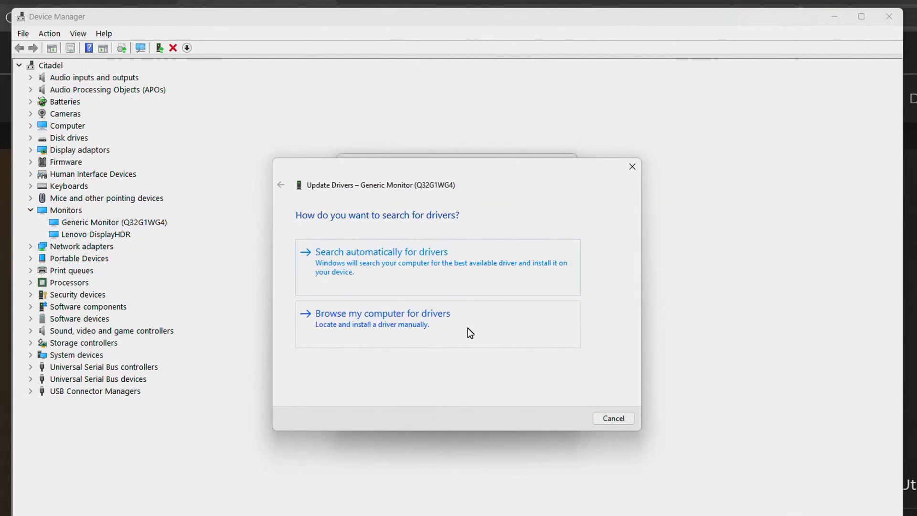
click(383, 313)
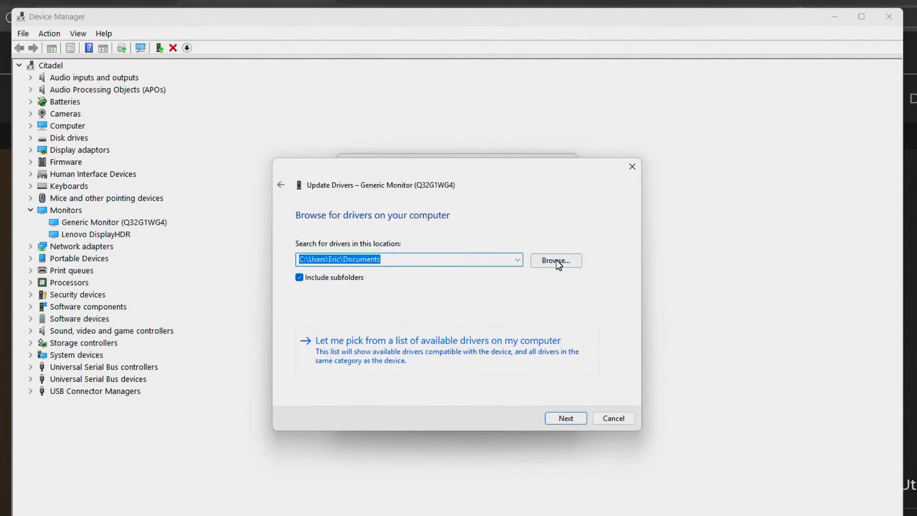
click(556, 260)
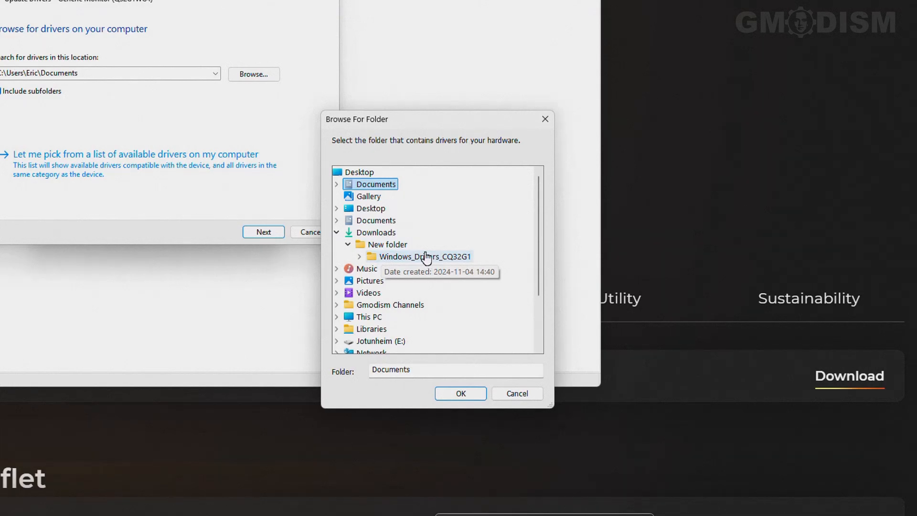
click(425, 256)
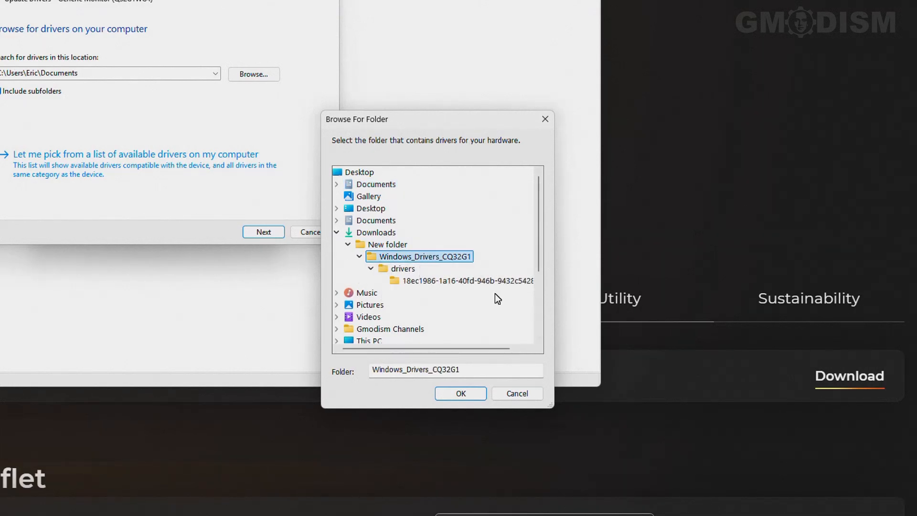
click(461, 394)
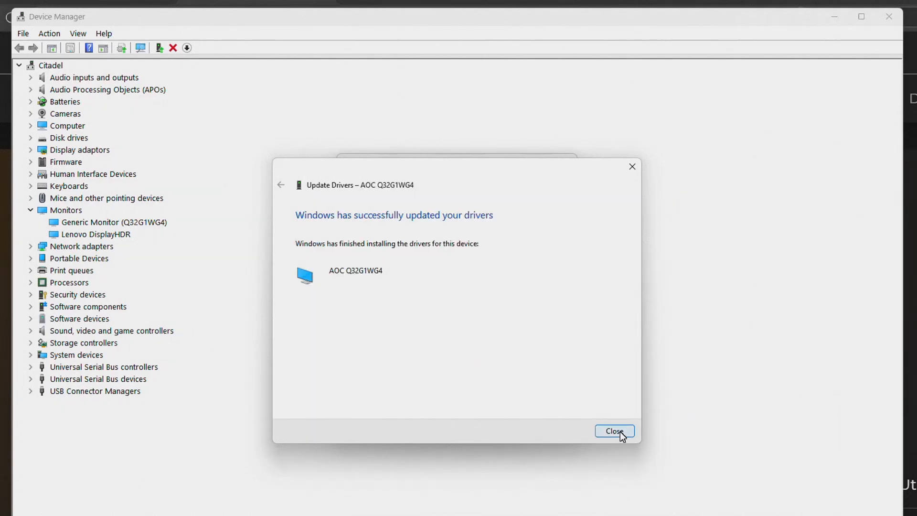
click(613, 430)
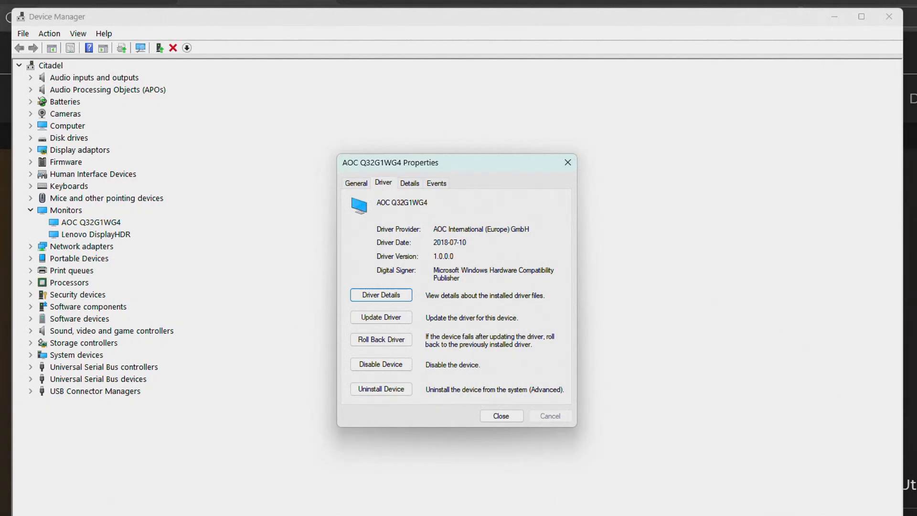
click(381, 339)
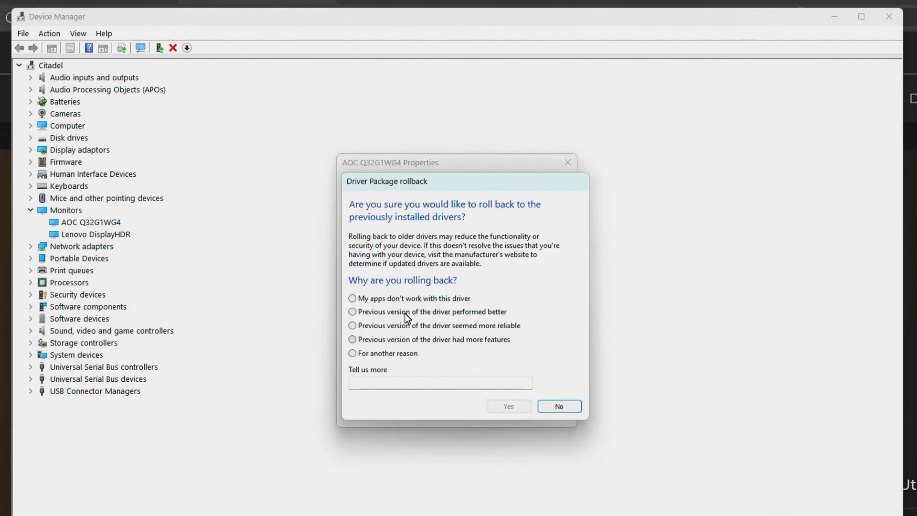
mouse_move(558, 406)
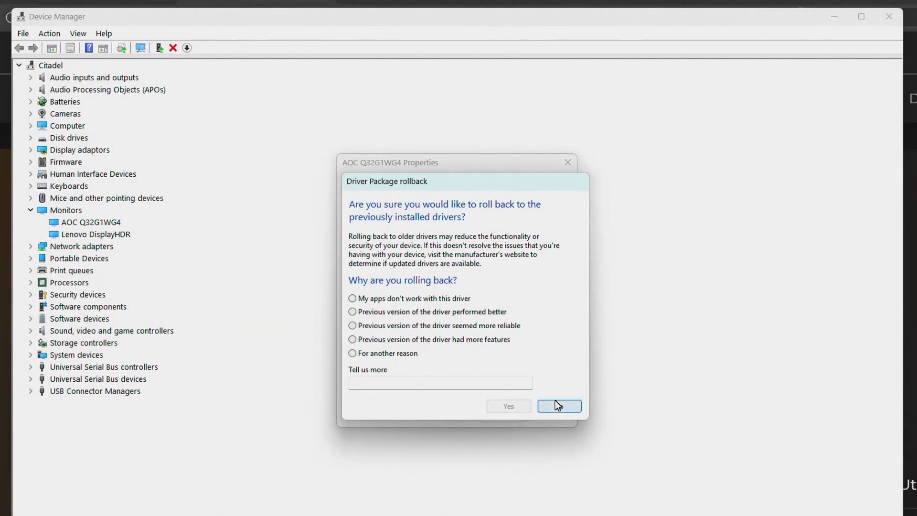
click(560, 406)
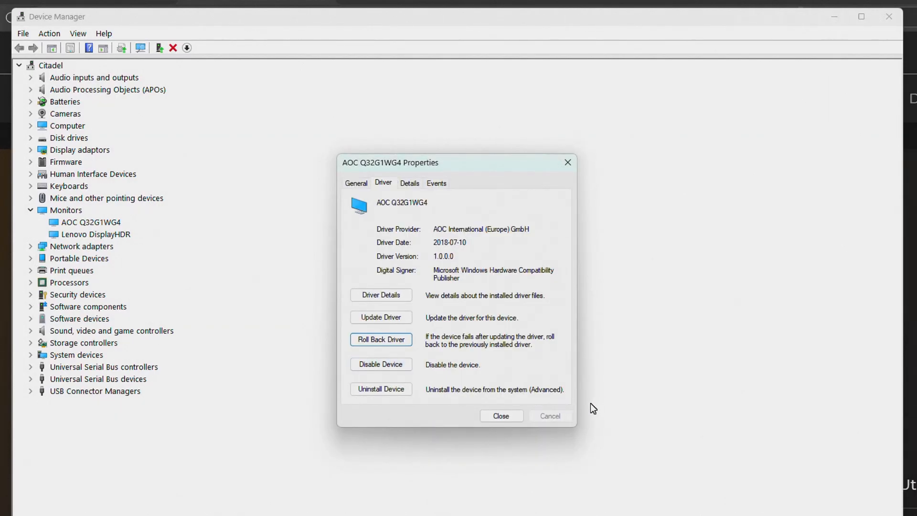